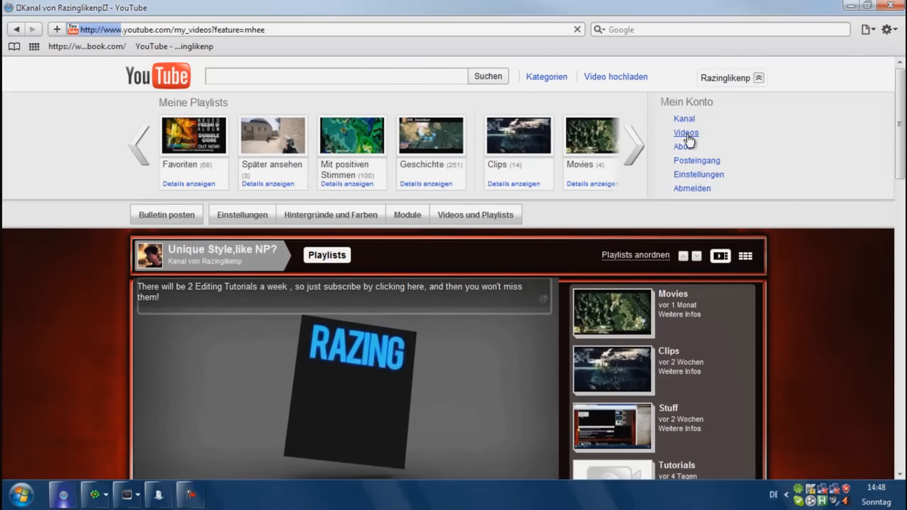
Show the channel's uploaded videos and scroll down to the February 2011 uploads.
left_click(685, 133)
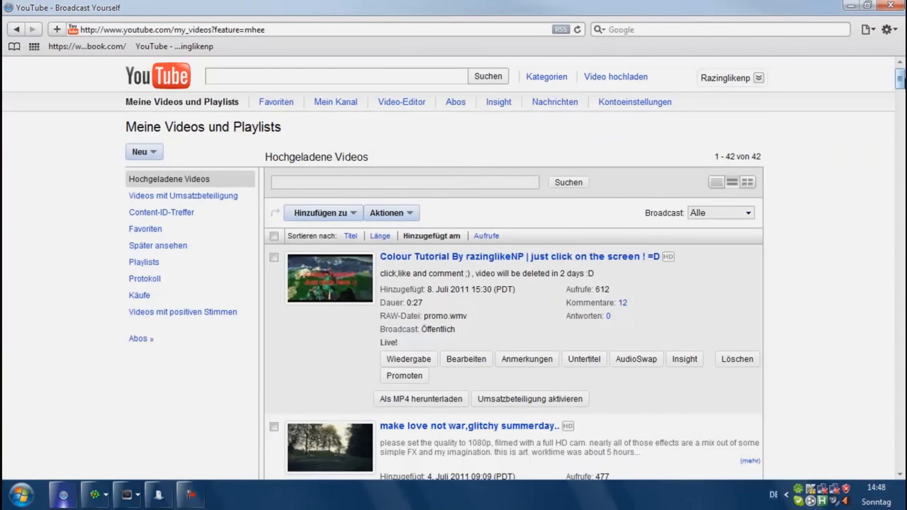
scroll("down", 3)
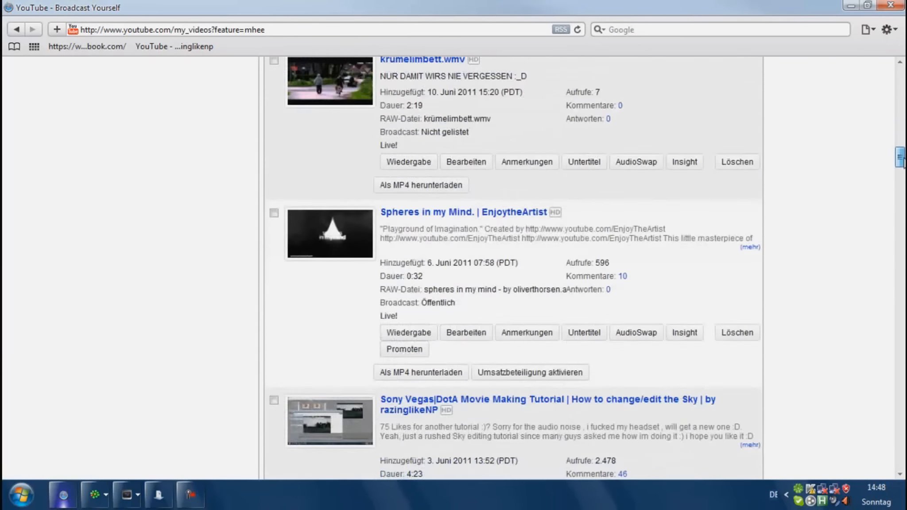
scroll("down", 3)
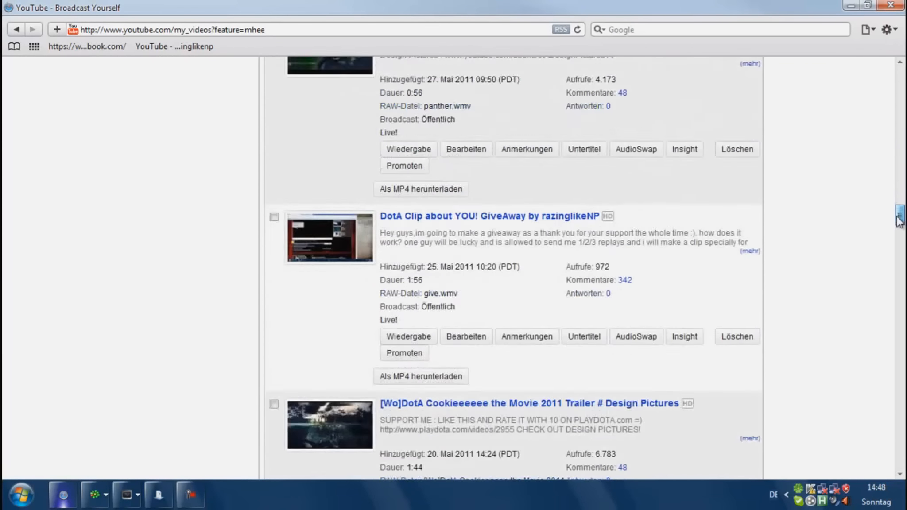
scroll("down", 3)
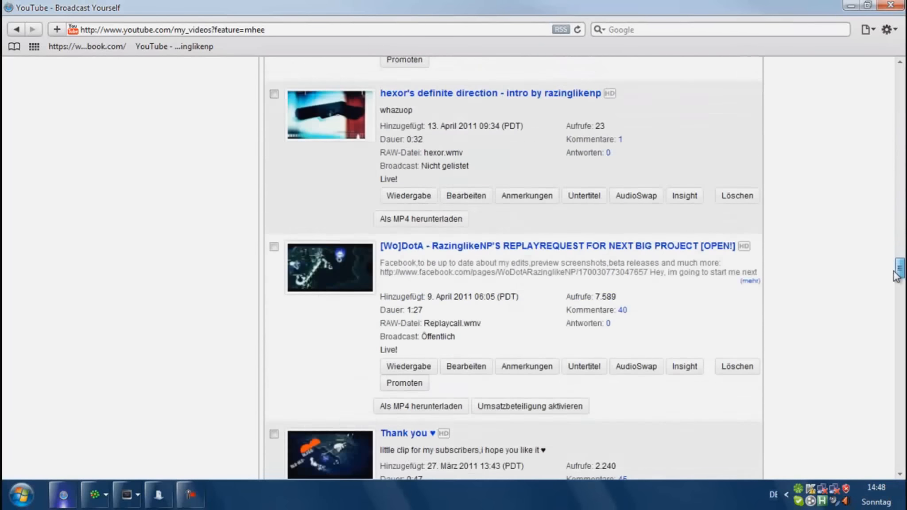
scroll("down", 3)
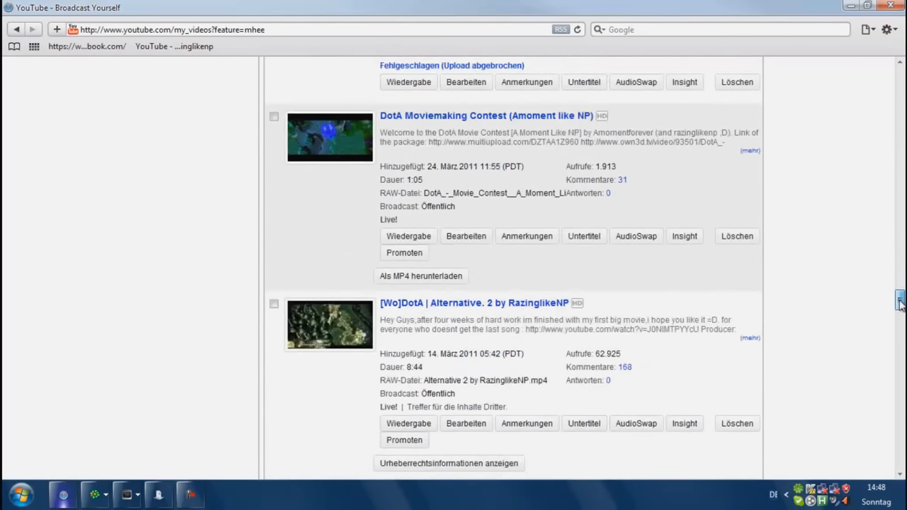
scroll("down", 3)
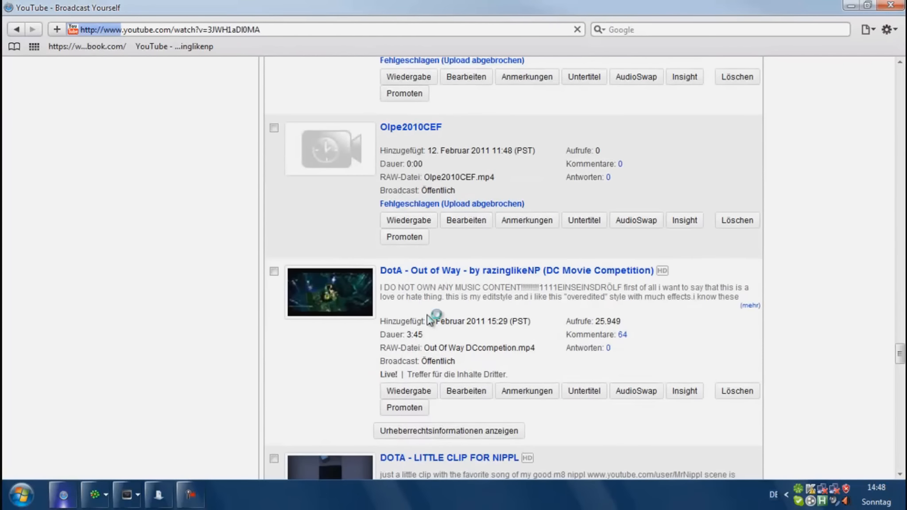
Play the Out of Way video for a few seconds as a scratch-look example, then pause it.
left_click(510, 271)
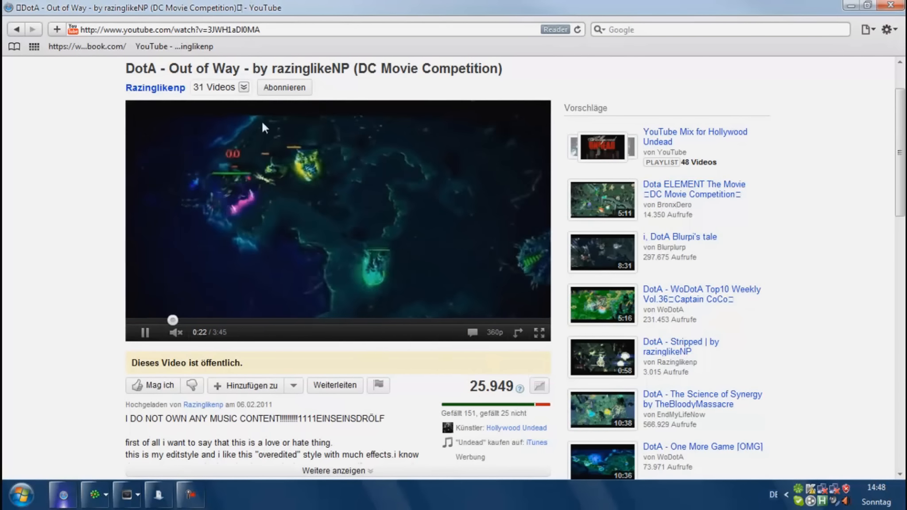
mouse_move(434, 220)
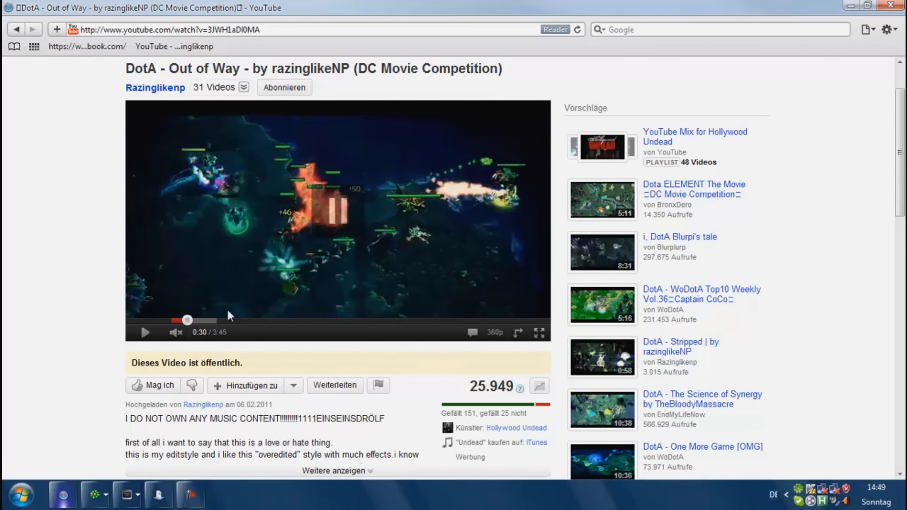
left_click(125, 495)
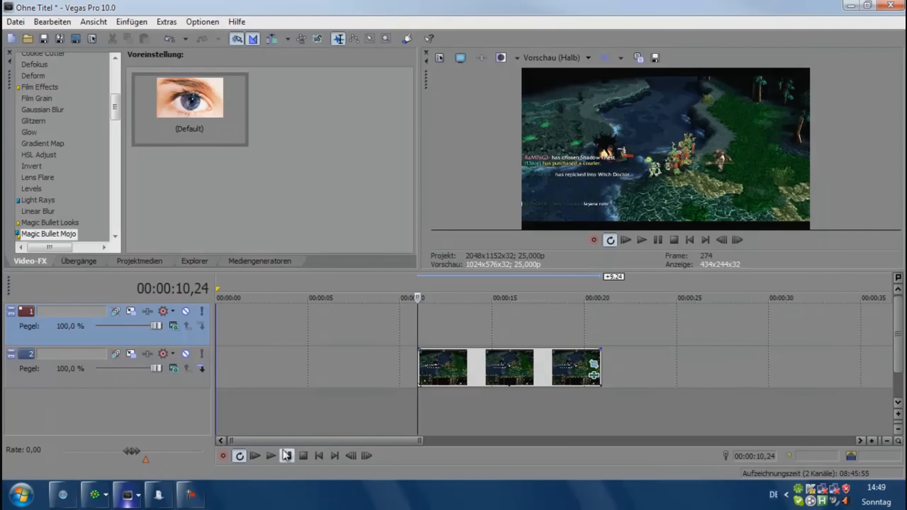
Bring up the Eigene Dateien documents folder over the Vegas project.
left_click(286, 457)
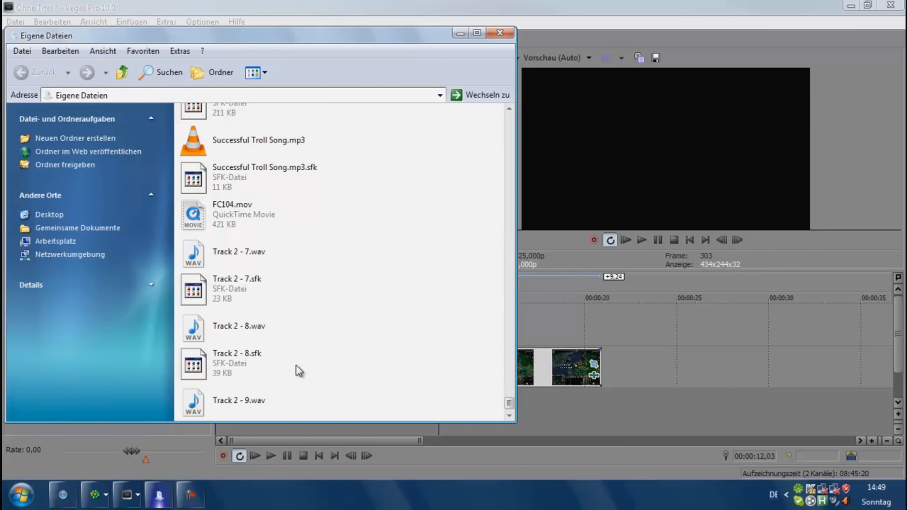
Pick the FC104.mov scratch clip for the upper video track.
left_click(238, 214)
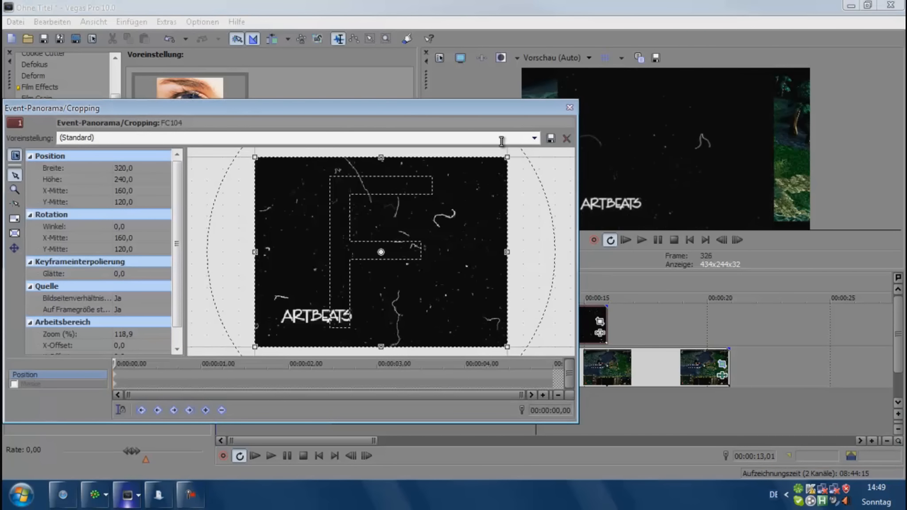
Apply the '16:9 Breitbild-TV-Bildseitenverhältnis' crop preset to the FC104 clip and close Pan/Crop.
left_click(534, 138)
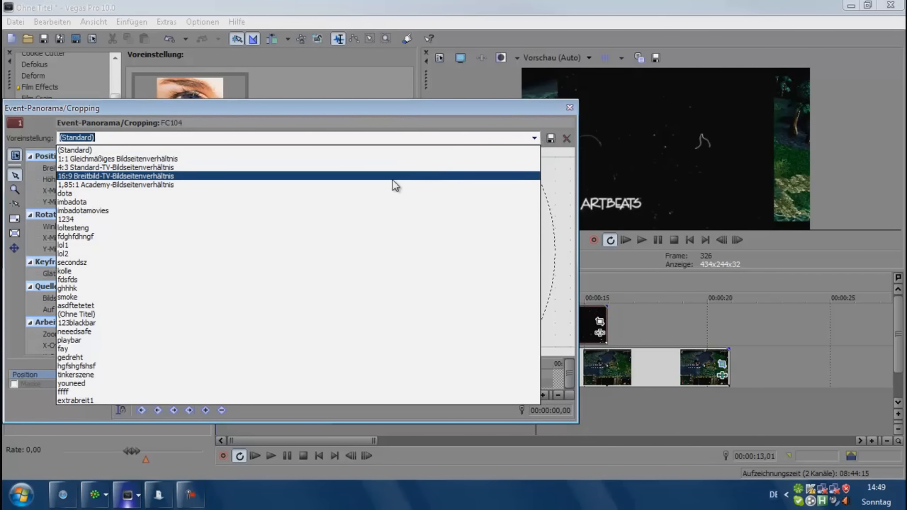
left_click(112, 175)
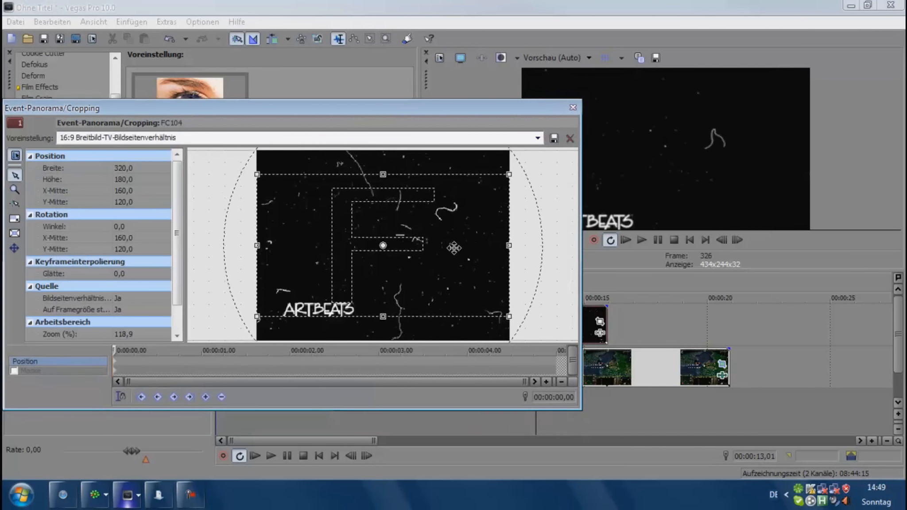
left_click(572, 107)
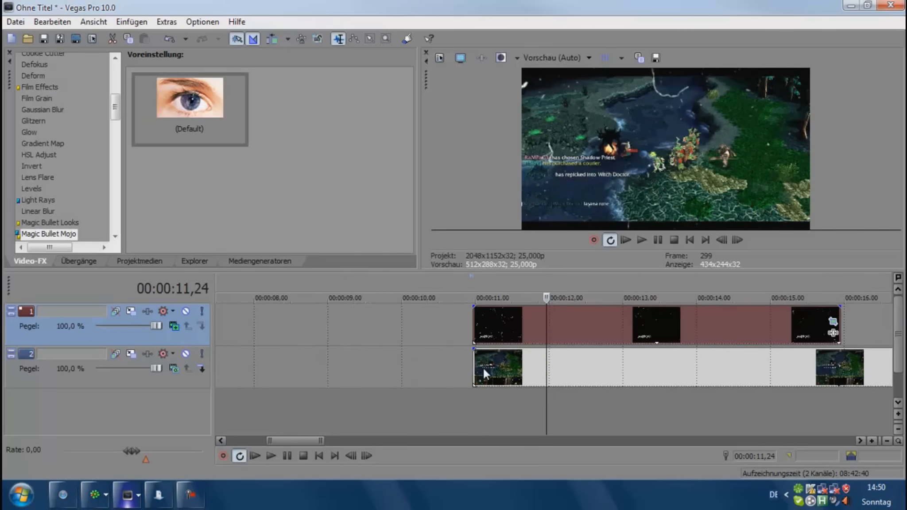
Put a Chroma Keyer video effect on the selected FC104 scratch clip.
left_click(271, 455)
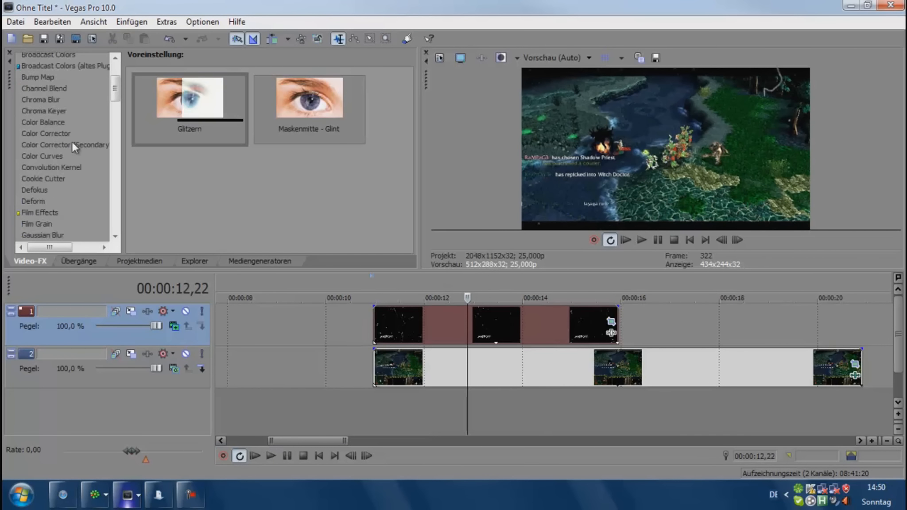
left_click(40, 172)
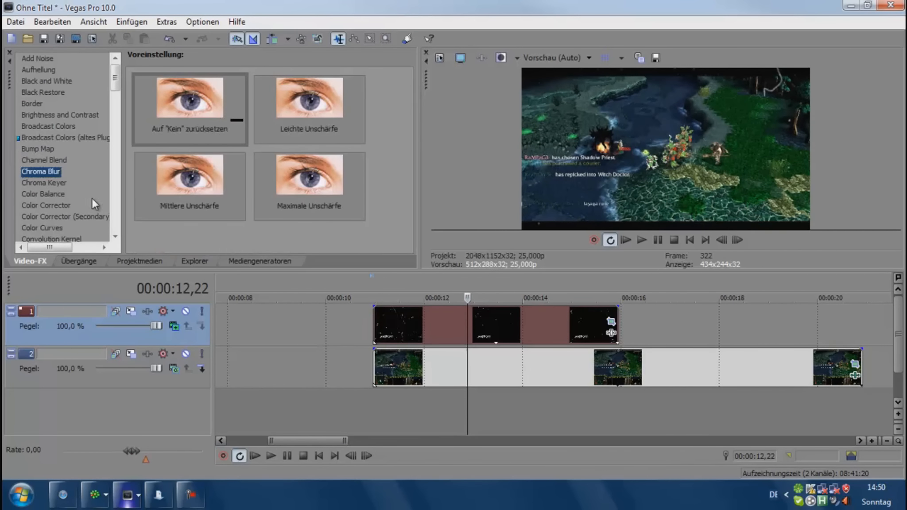
left_click(43, 183)
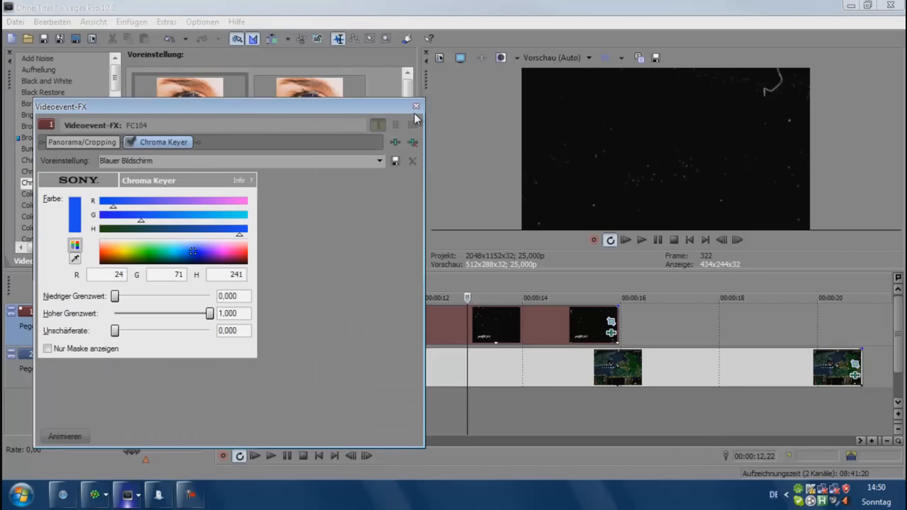
Keep the Chroma Keyer preset and close the Video Event FX window.
left_click(416, 106)
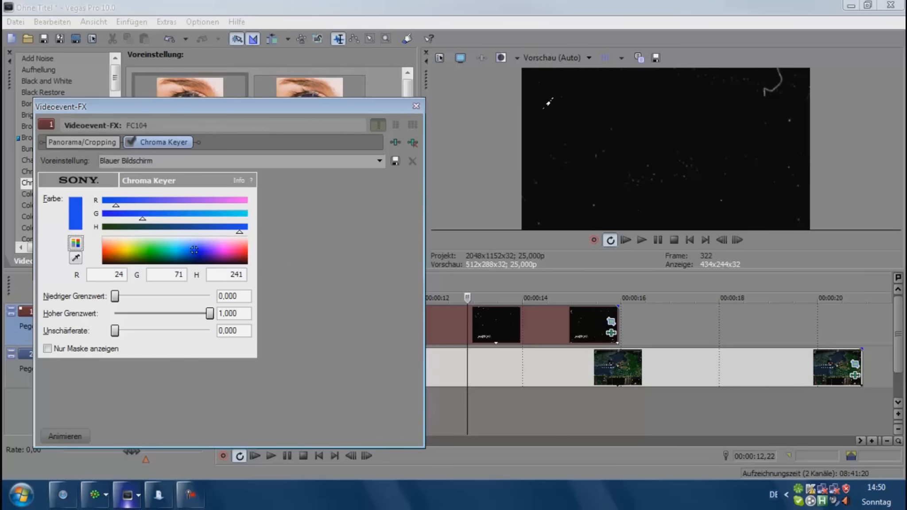
left_click(415, 107)
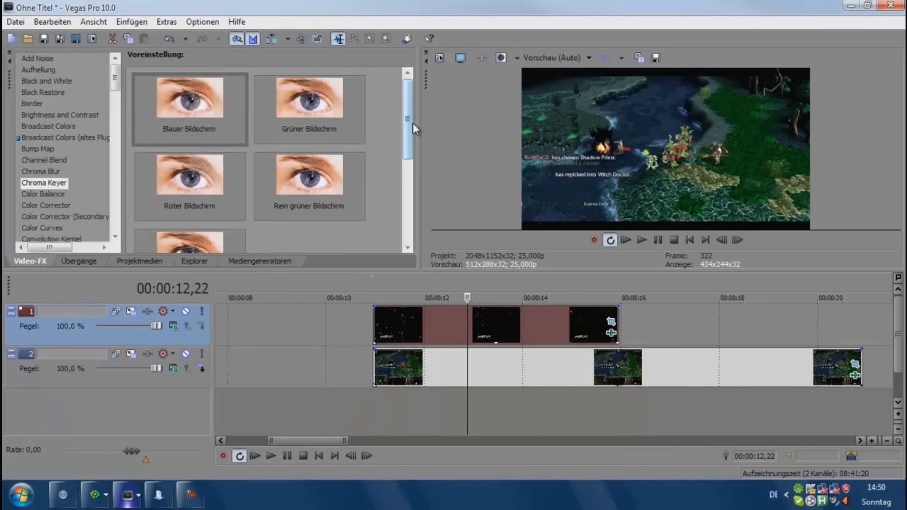
Play the keyed scratch-over-gameplay composite in the preview, then stop it.
left_click(271, 456)
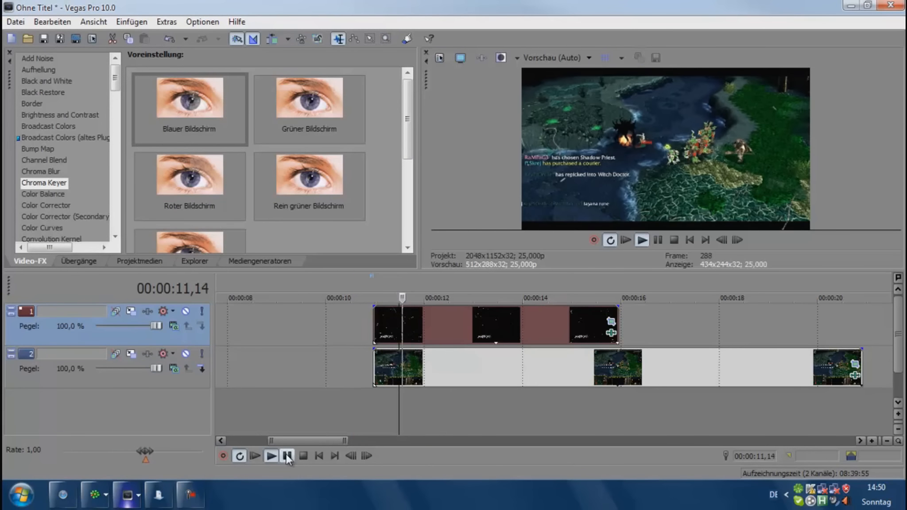
left_click(271, 455)
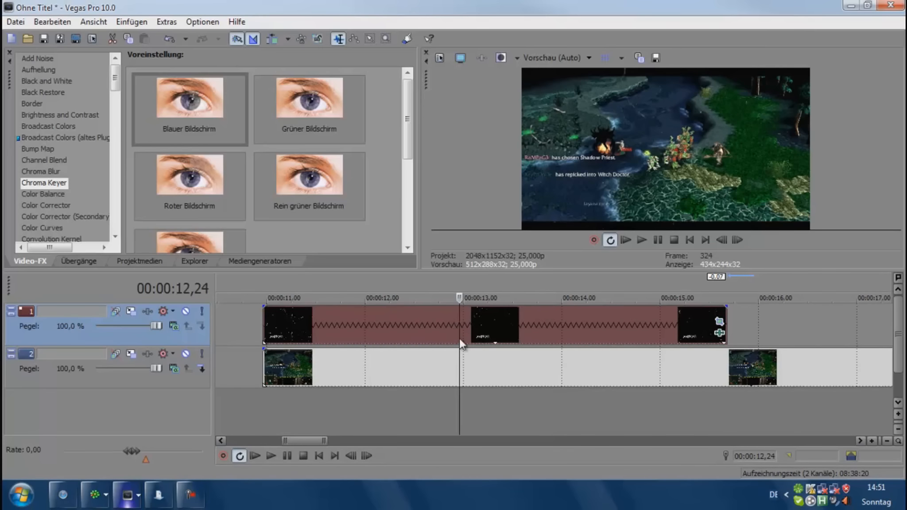
Shrink the FC104 crop frame's height to 168.3 and close Pan/Crop.
left_click_drag(462, 317, 482, 329)
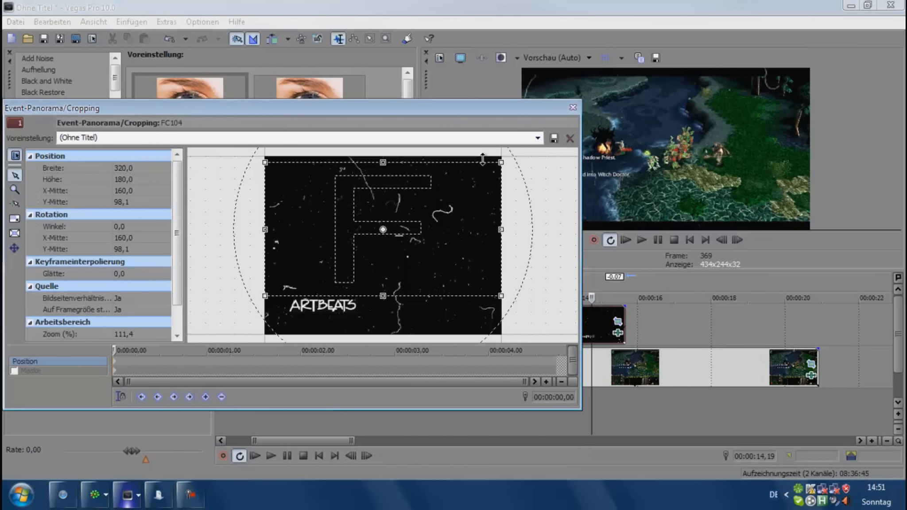
left_click_drag(382, 162, 383, 171)
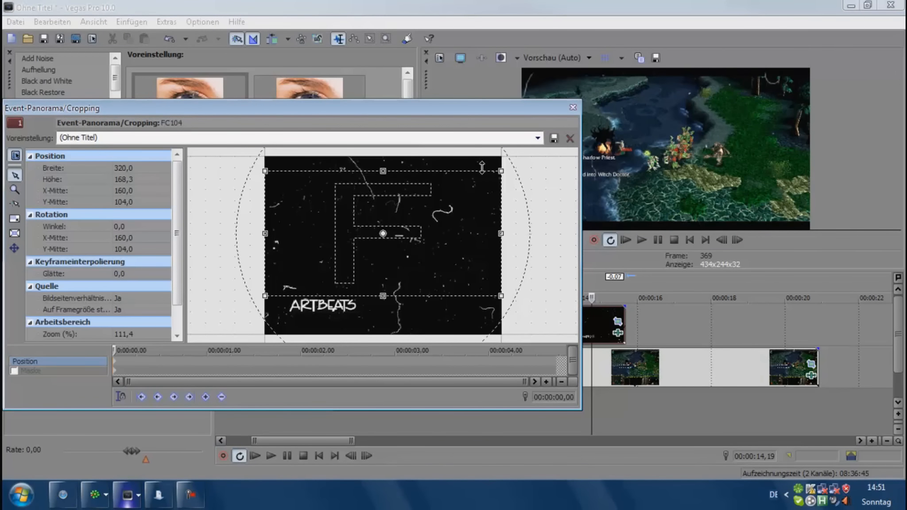
mouse_move(551, 108)
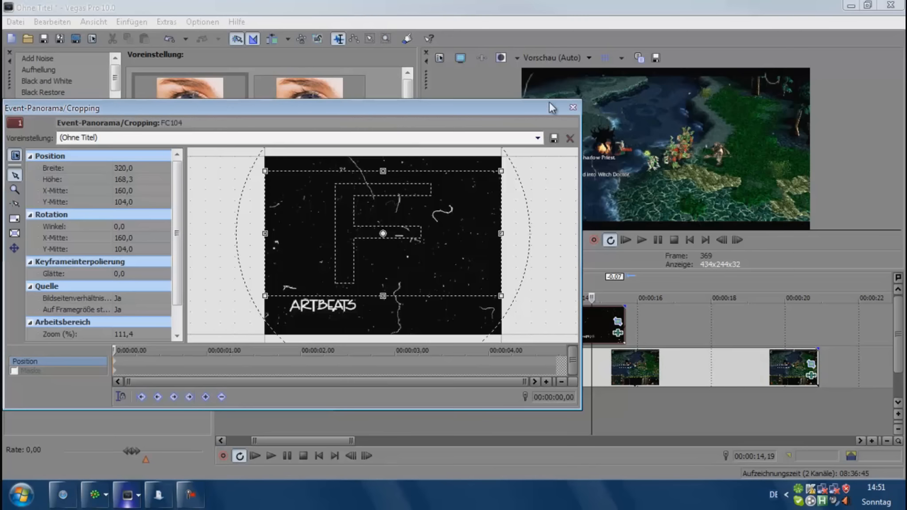
left_click(573, 108)
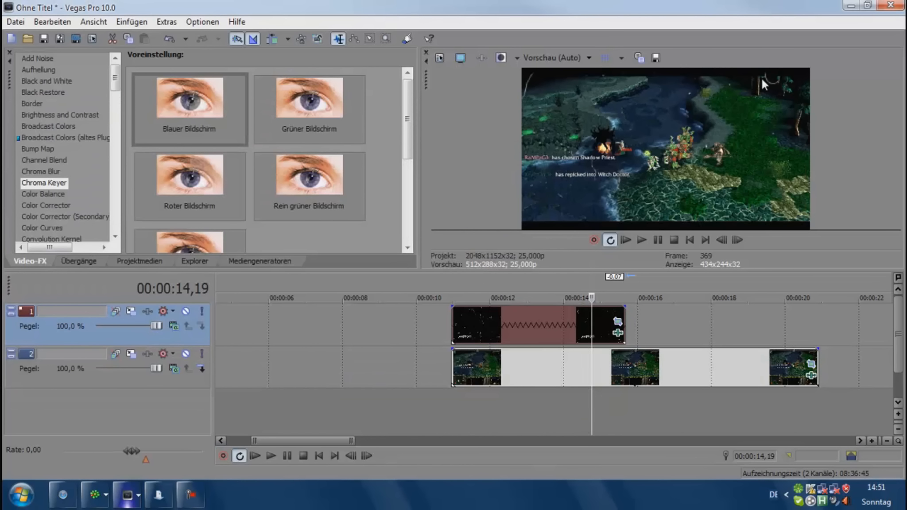
Fill the top track with crossfaded copies of the scratch clip and play the result.
left_click(486, 305)
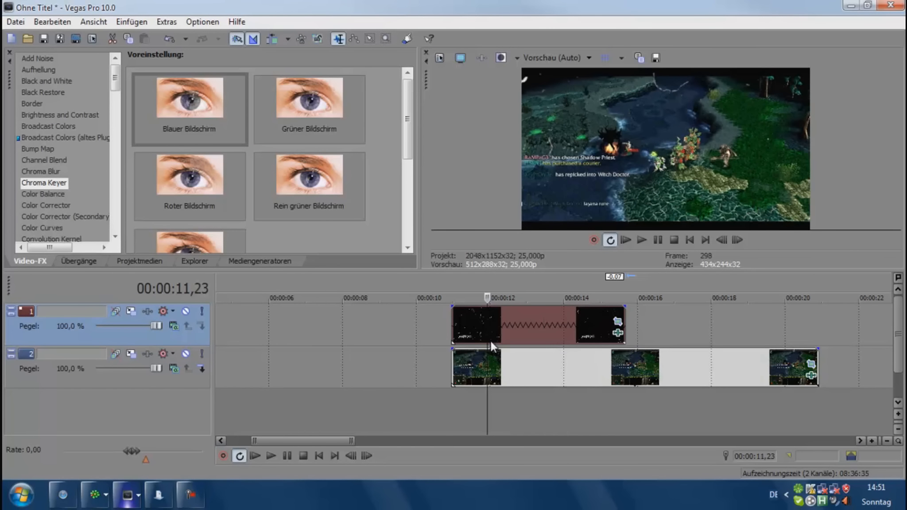
mouse_move(587, 323)
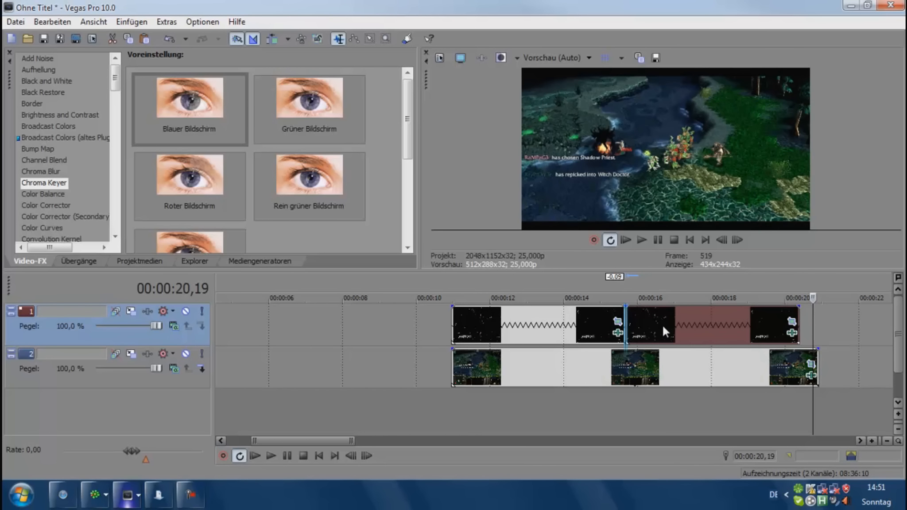
left_click(303, 457)
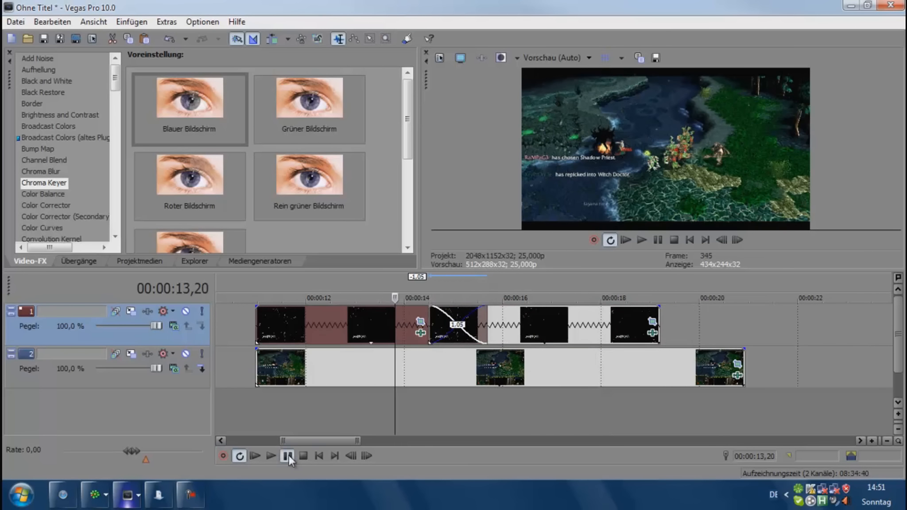
left_click(285, 457)
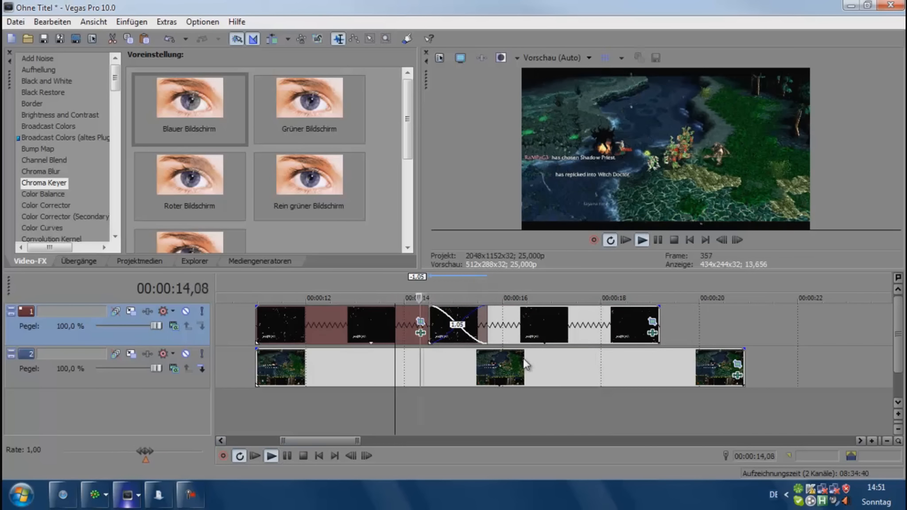